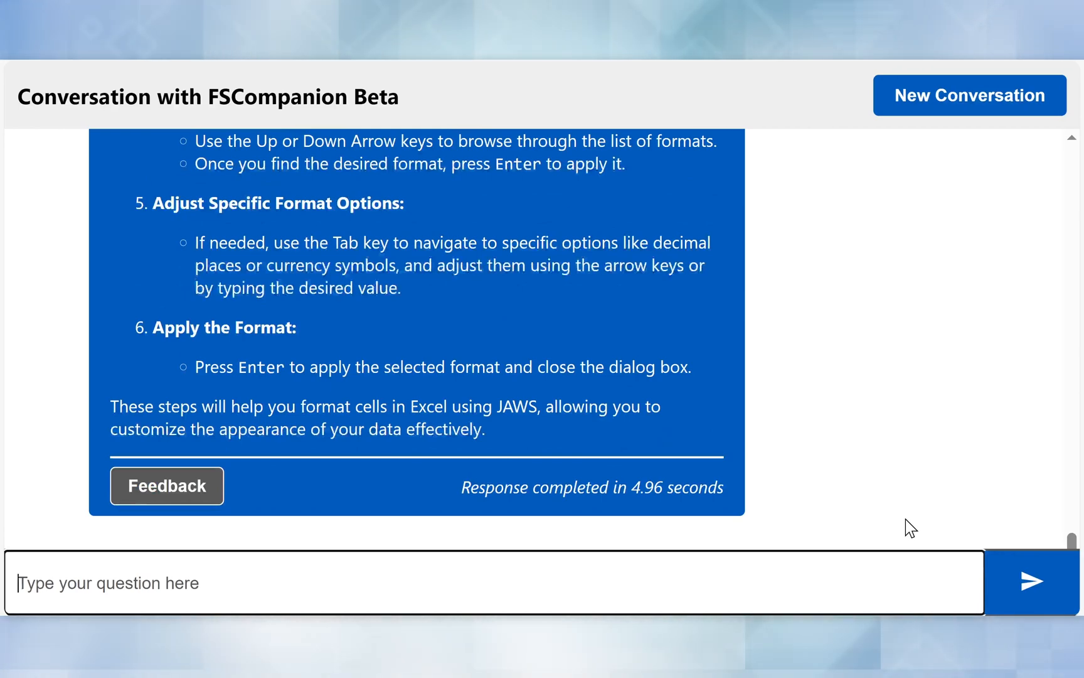
# Start a new conversation, clearing the Excel formatting chat back to the welcome message
pyautogui.click(968, 95)
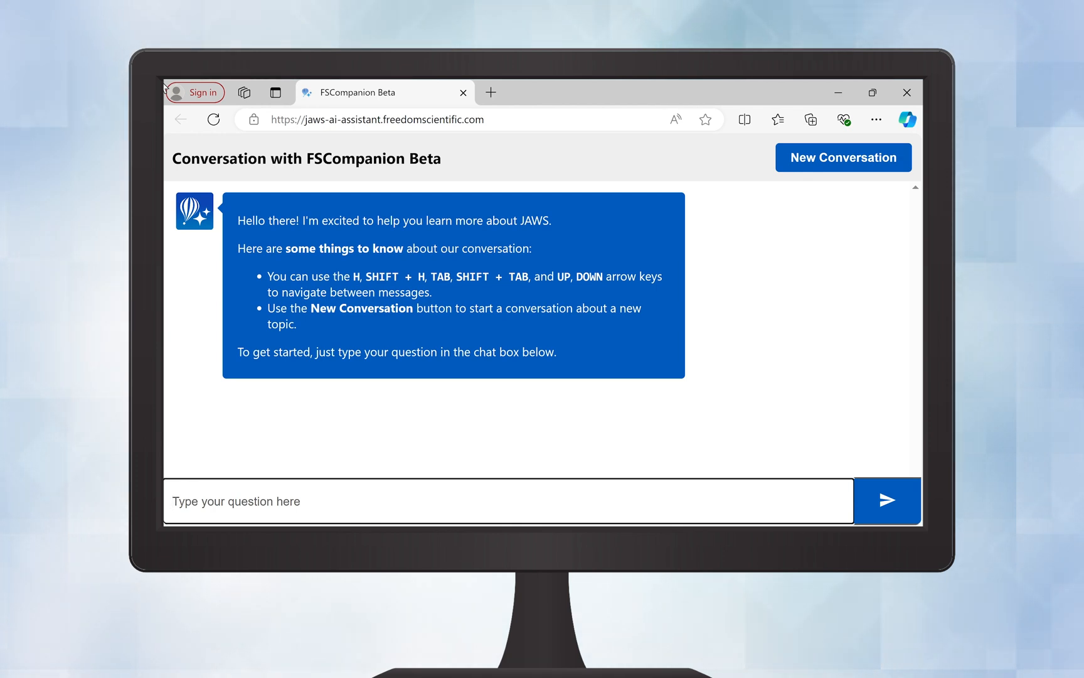
# Send the question 'How do I speed up speech?' to the assistant
pyautogui.write('How do I speed u')
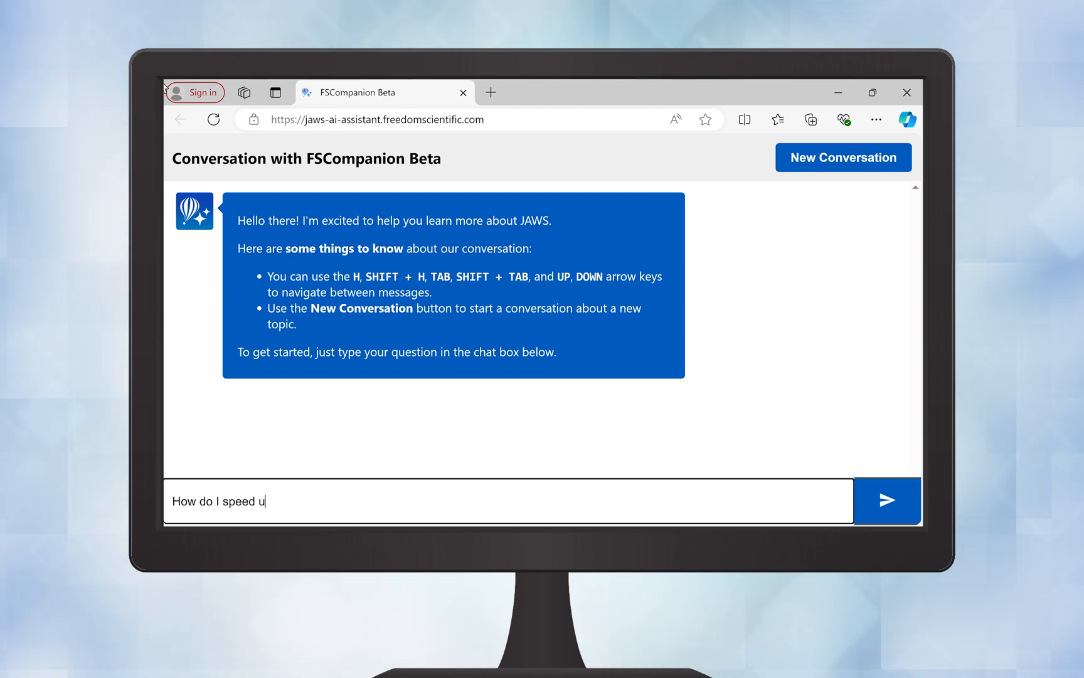
pyautogui.write('p speech?')
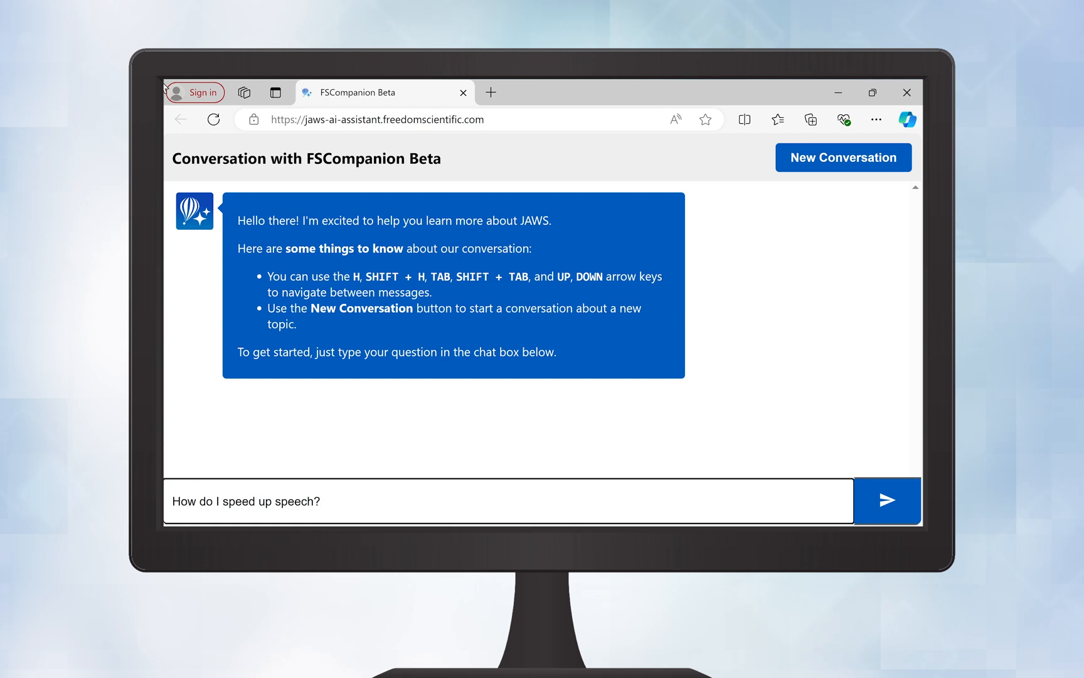
pyautogui.click(887, 499)
pyautogui.write('Tell me the steps for attaching an email with Outlook')
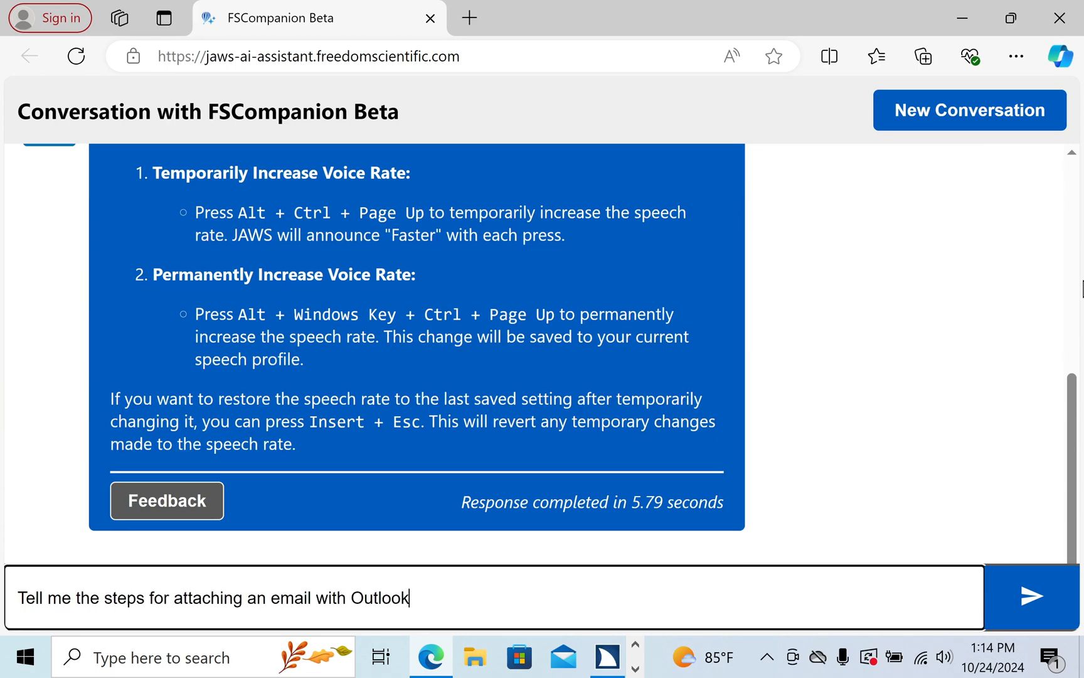
# Send the Outlook email-attachment question and begin the next question 'What is q'
pyautogui.click(1032, 596)
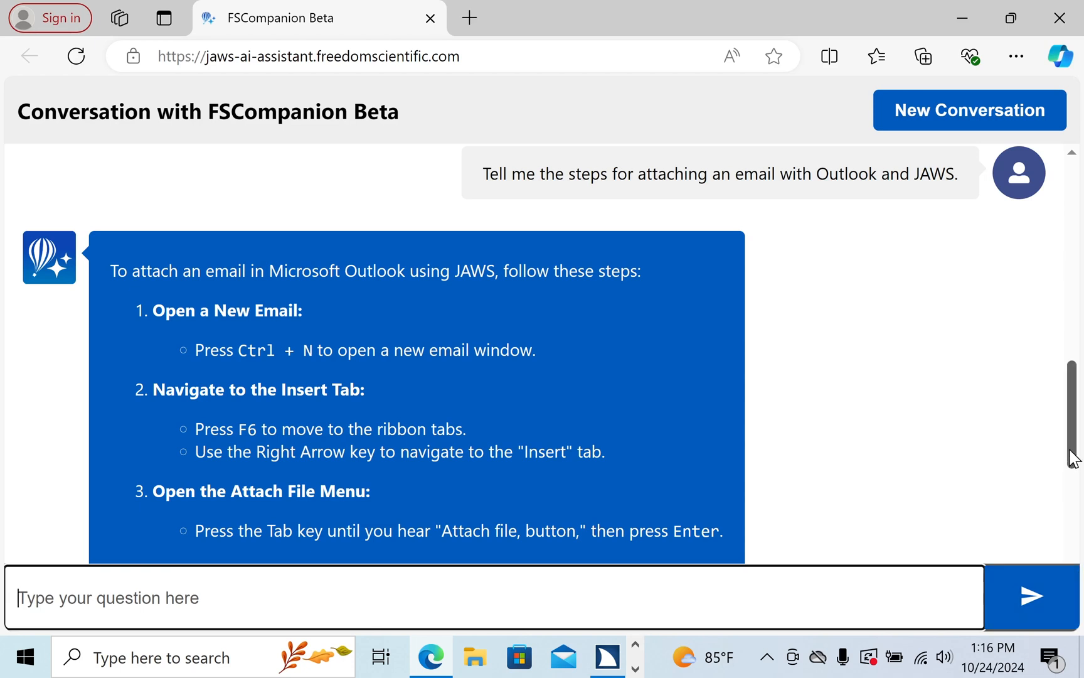
pyautogui.write('What is q')
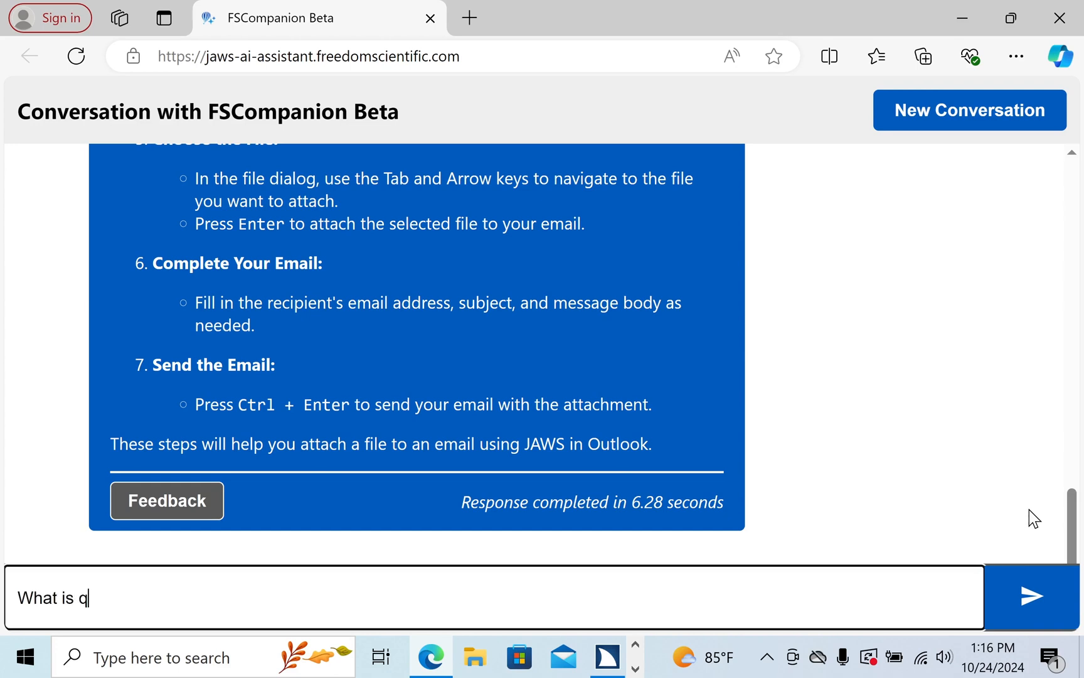
# Send 'What is quick nav?' and read the Navigation Quick Keys explanation
pyautogui.click(1032, 596)
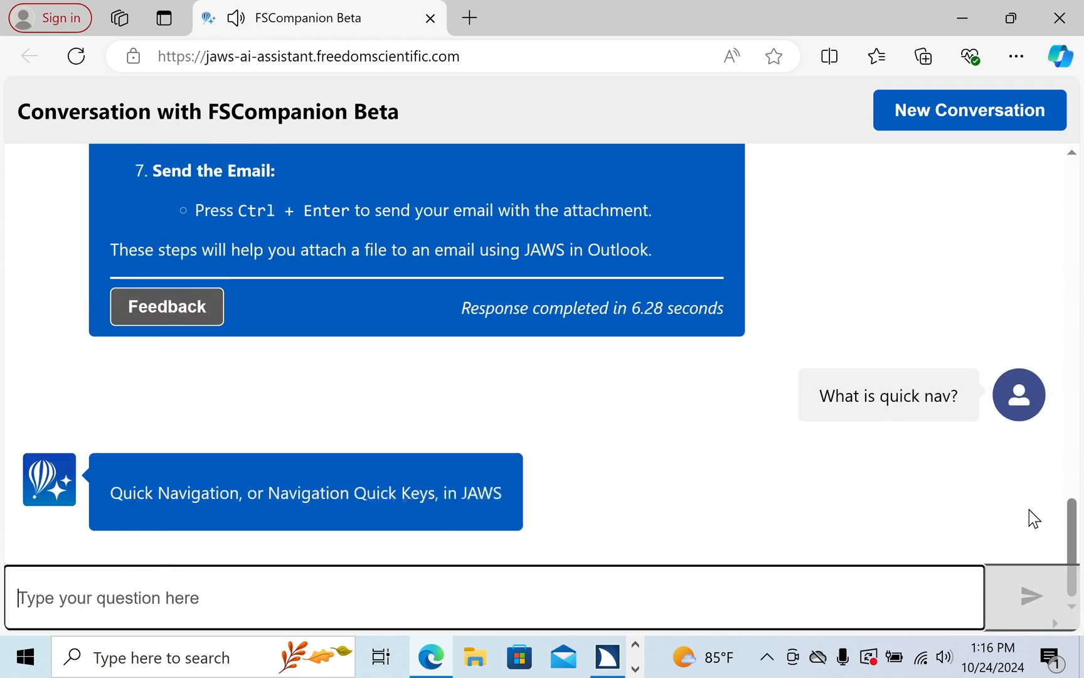
pyautogui.scroll(-3)
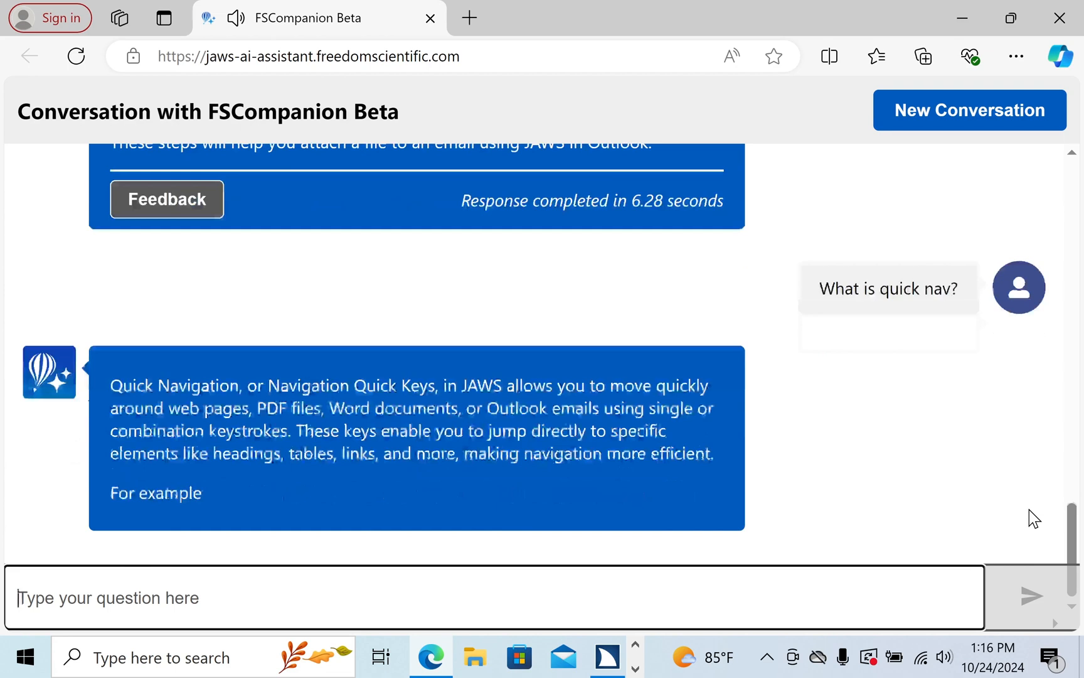
# Send 'What are the related quick nav commands' and read the listed JAWS Quick Navigation keys
pyautogui.write('What are the related quick nav commands')
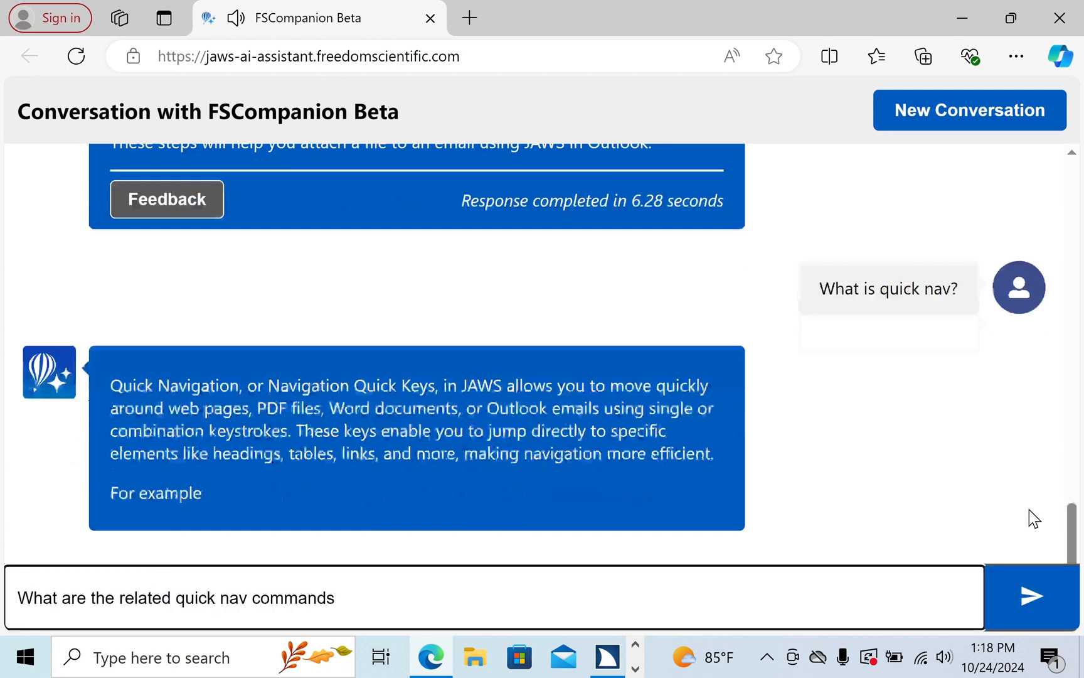
pyautogui.click(1029, 596)
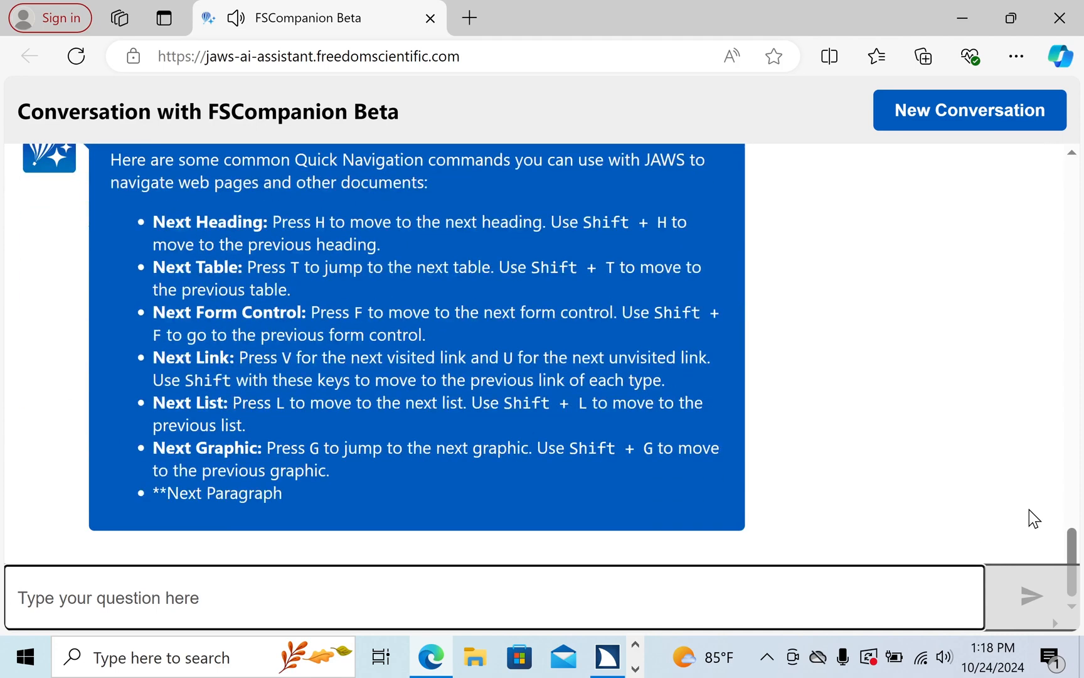
pyautogui.scroll(-3)
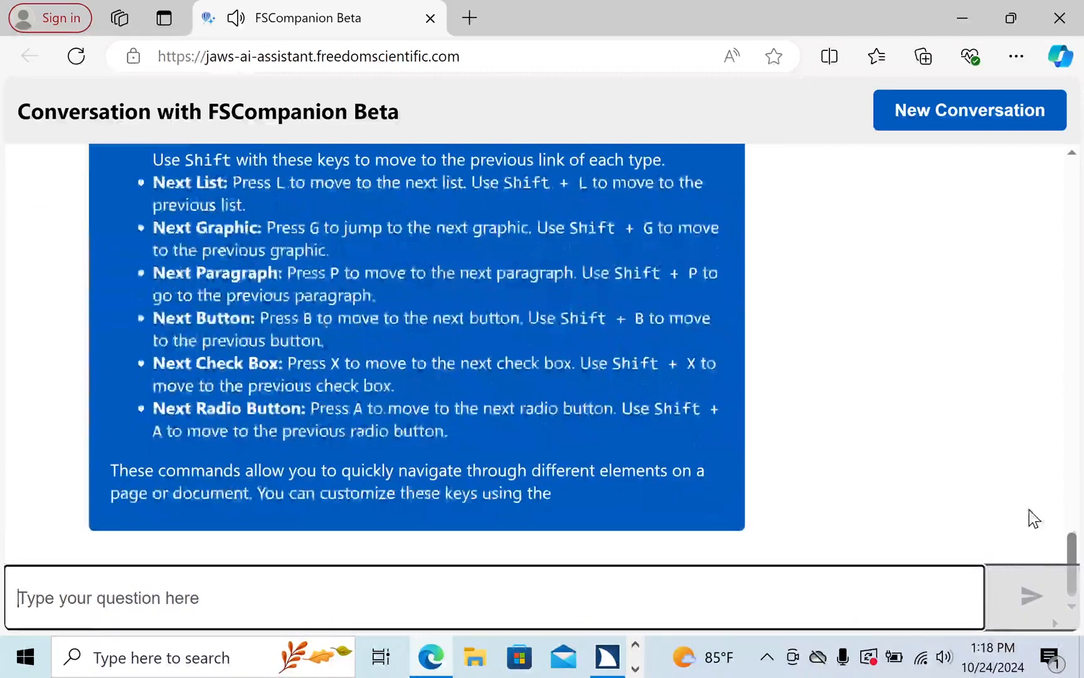
pyautogui.scroll(-3)
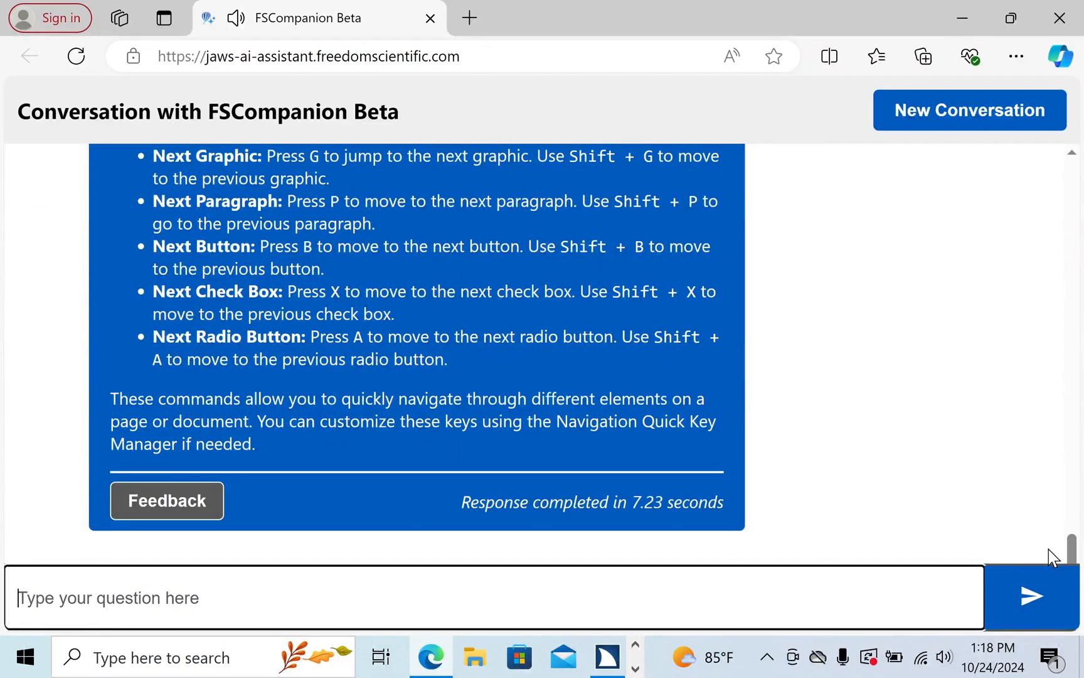